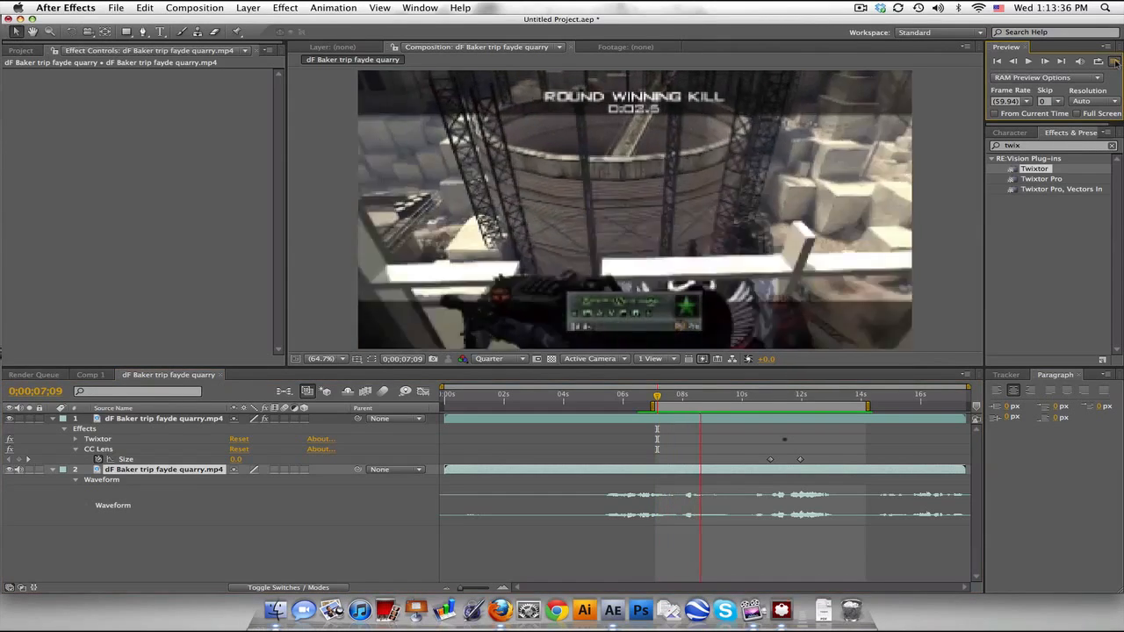
# Step: Play back the finished example comp and jump to its gunshot
pyautogui.click(761, 394)
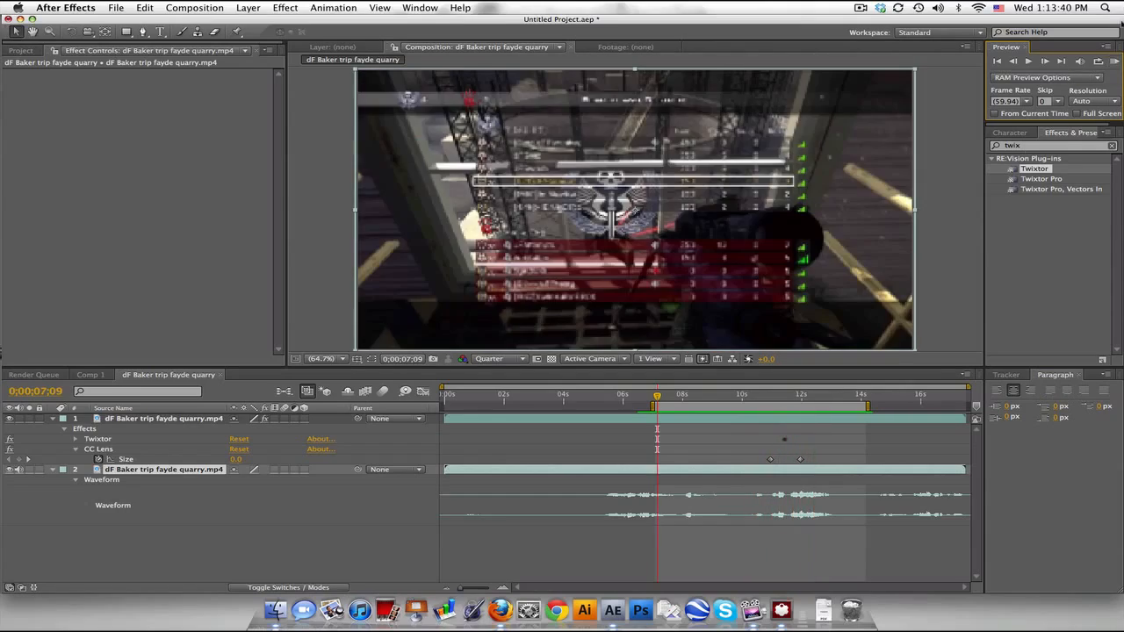
pyautogui.click(744, 394)
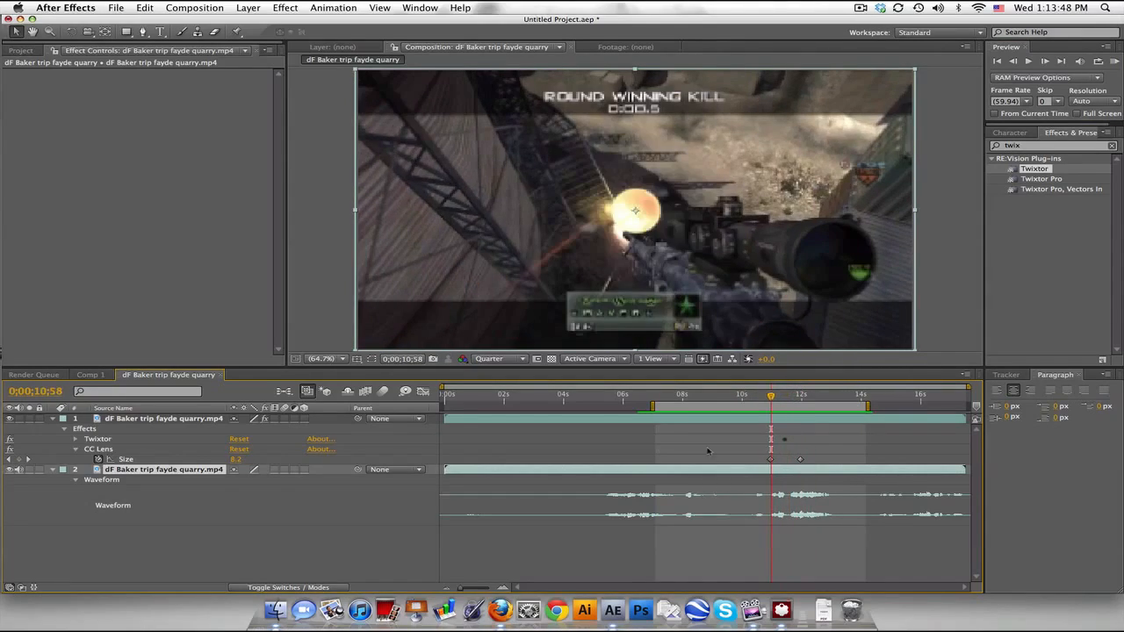
pyautogui.moveTo(180, 472)
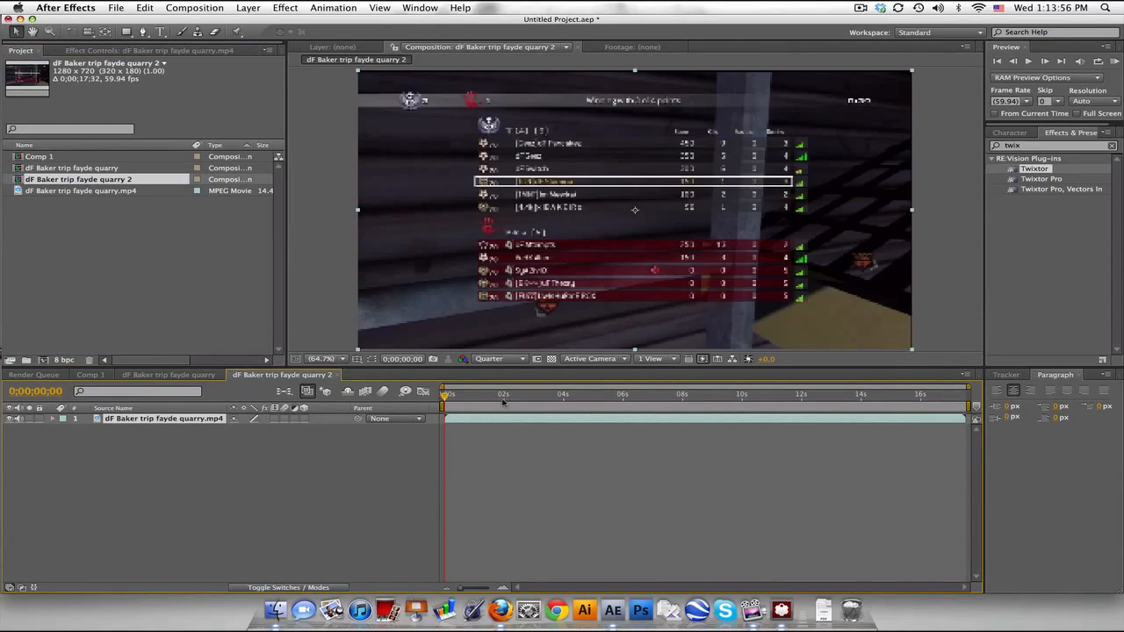
# Step: Preview the new comp, then select the example's Levels, Looks and Curves effects with Twixtor collapsed
pyautogui.click(697, 394)
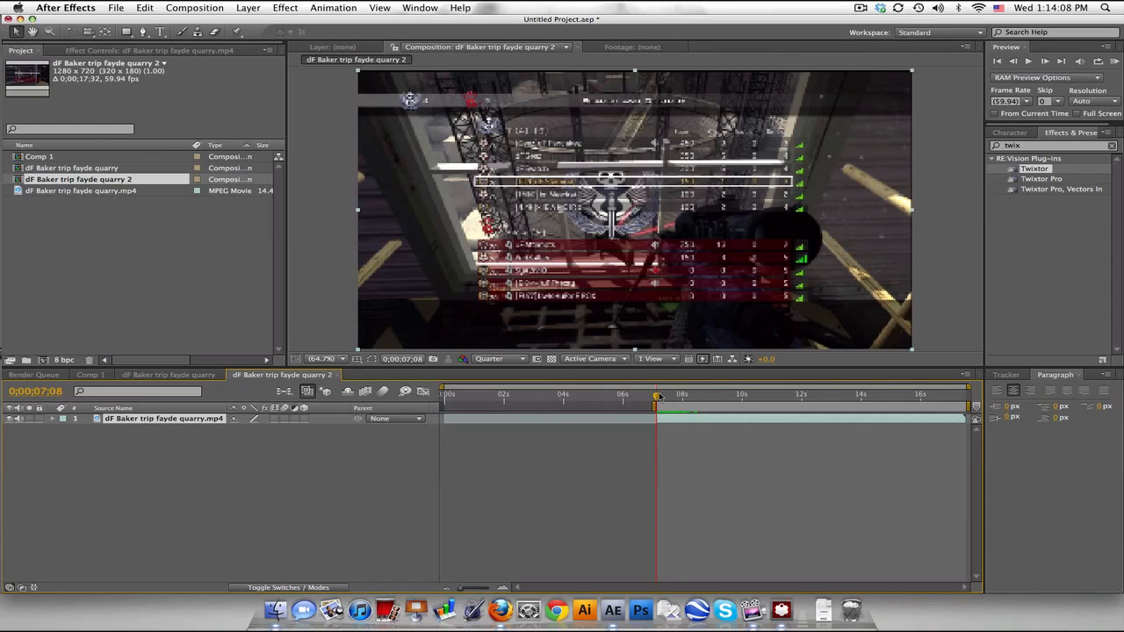
pyautogui.click(707, 393)
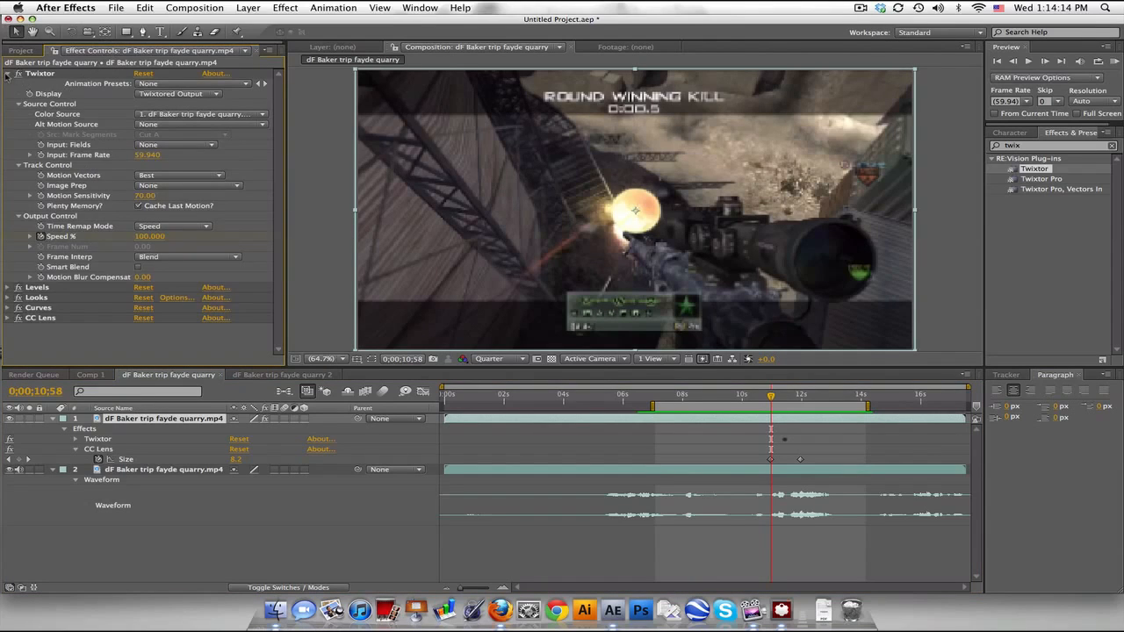
pyautogui.click(7, 73)
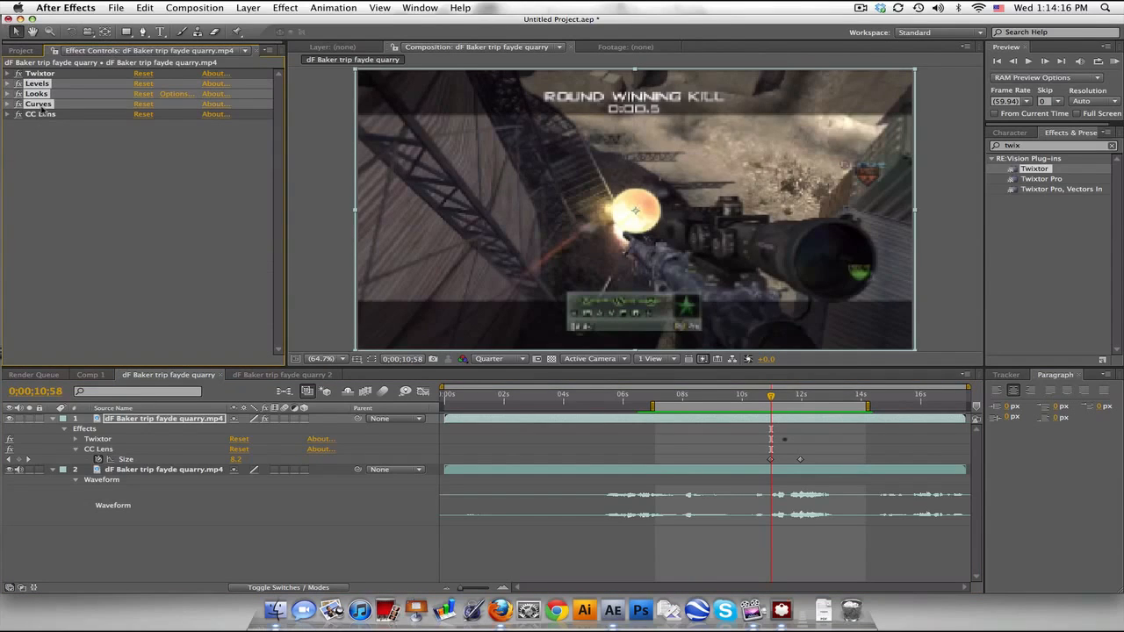
pyautogui.click(282, 374)
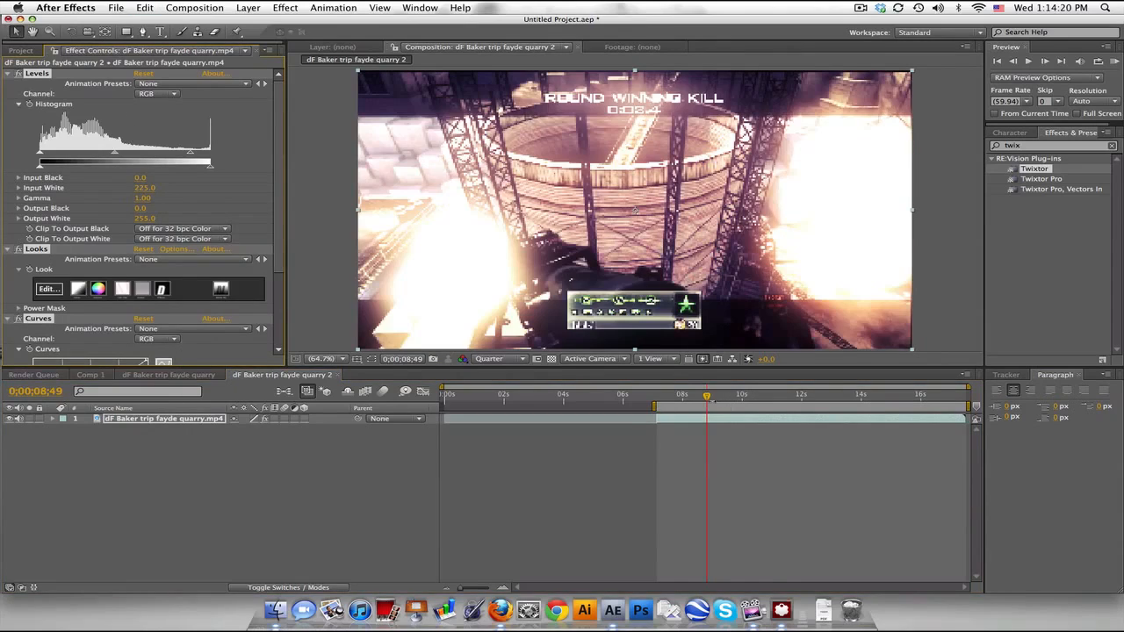
# Step: Scrub the timeline to line up the gunshot at 10;58
pyautogui.moveTo(706, 394); pyautogui.dragTo(727, 394)
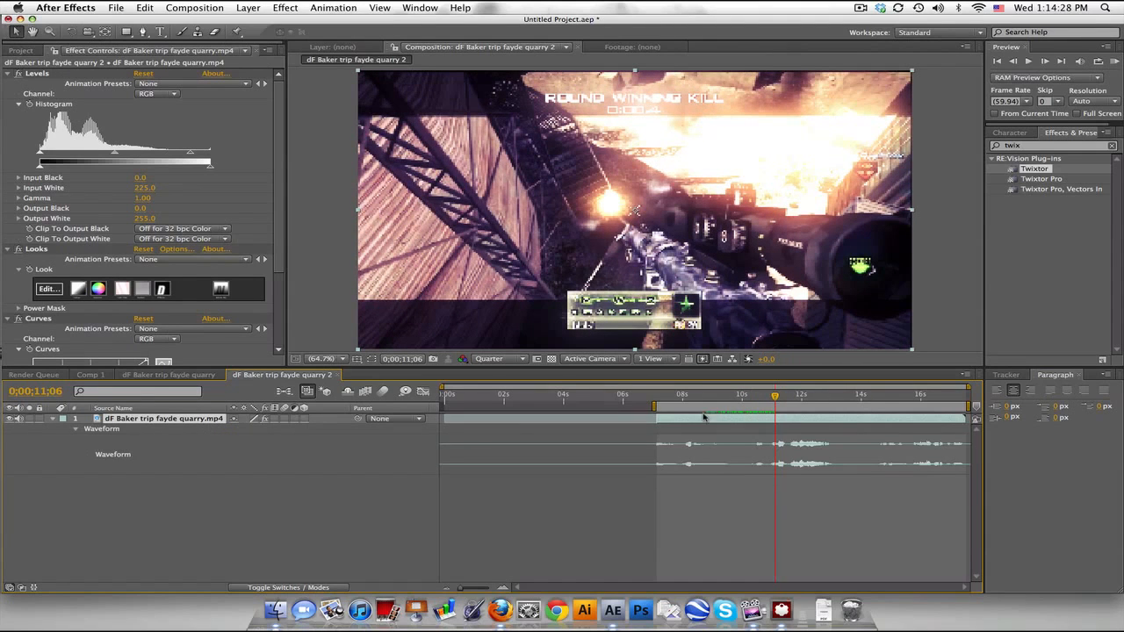
pyautogui.moveTo(775, 394); pyautogui.dragTo(766, 394)
pyautogui.write('d')
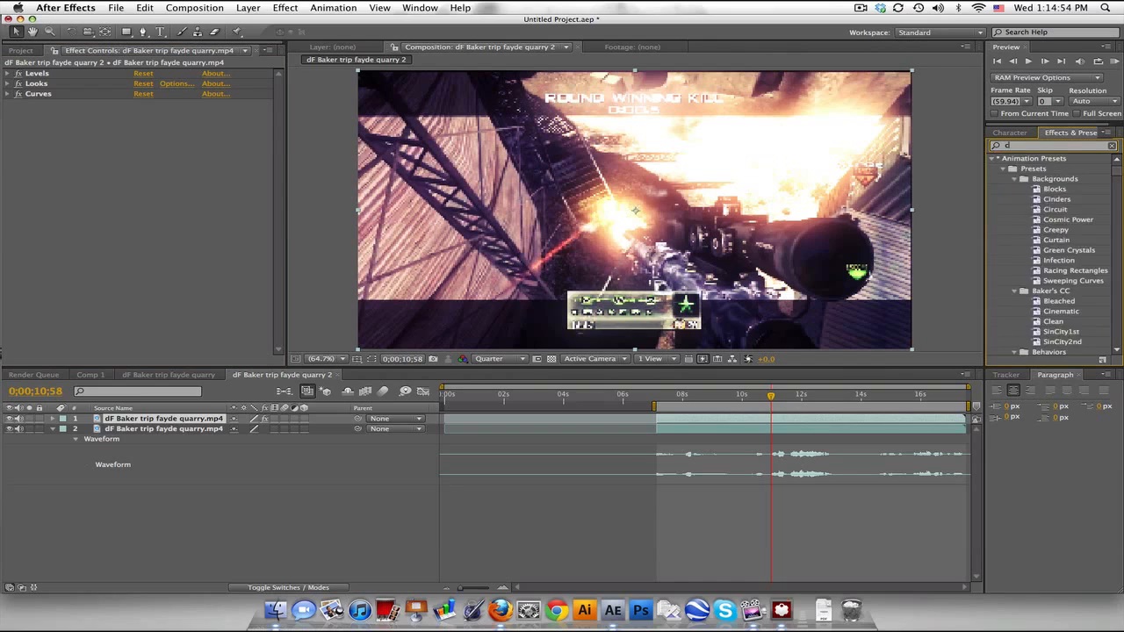
# Step: Search 'cc lens' and apply CC Lens to the top clip copy
pyautogui.write('cc lens')
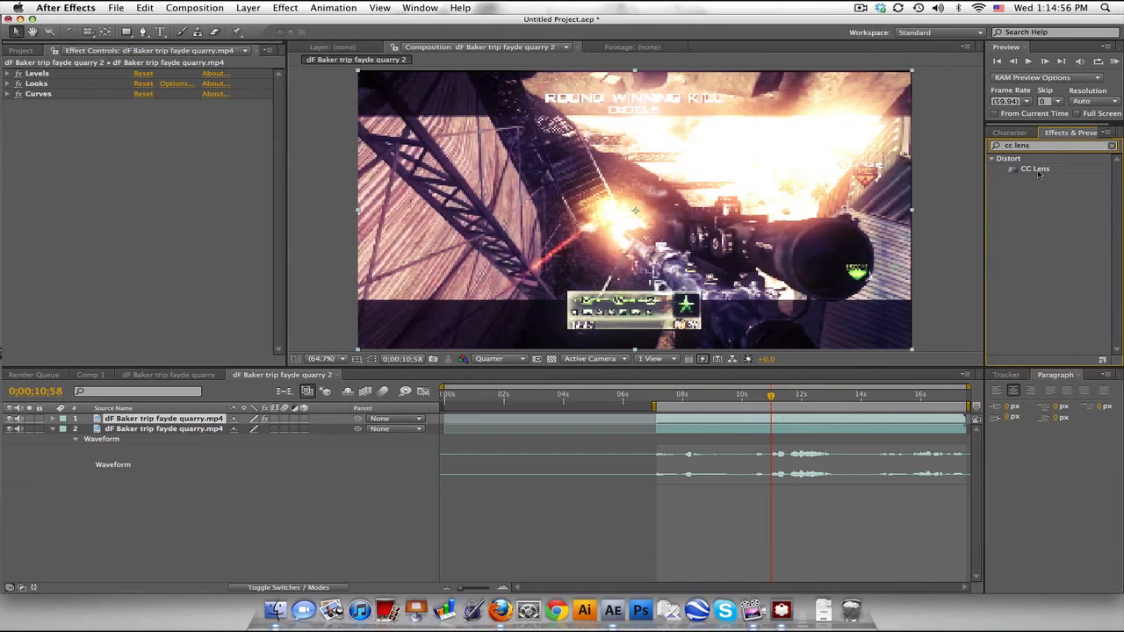
pyautogui.doubleClick(1035, 167)
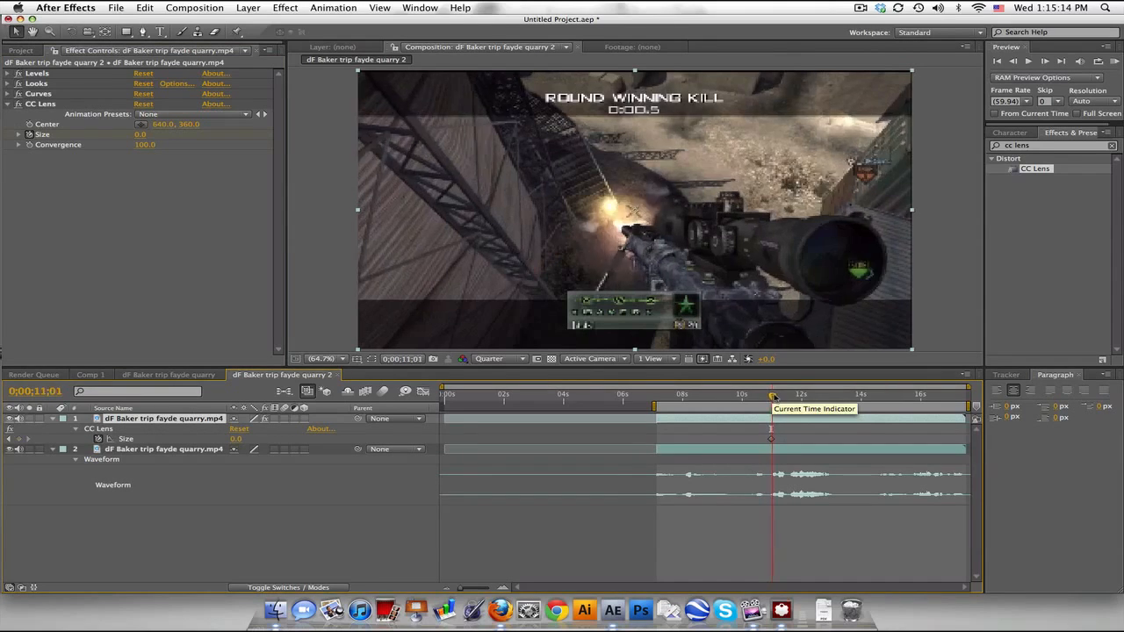
# Step: Add a Size 500 keyframe just past the gunshot and Easy Ease the Size keyframes
pyautogui.moveTo(772, 394); pyautogui.dragTo(790, 393)
pyautogui.write('500')
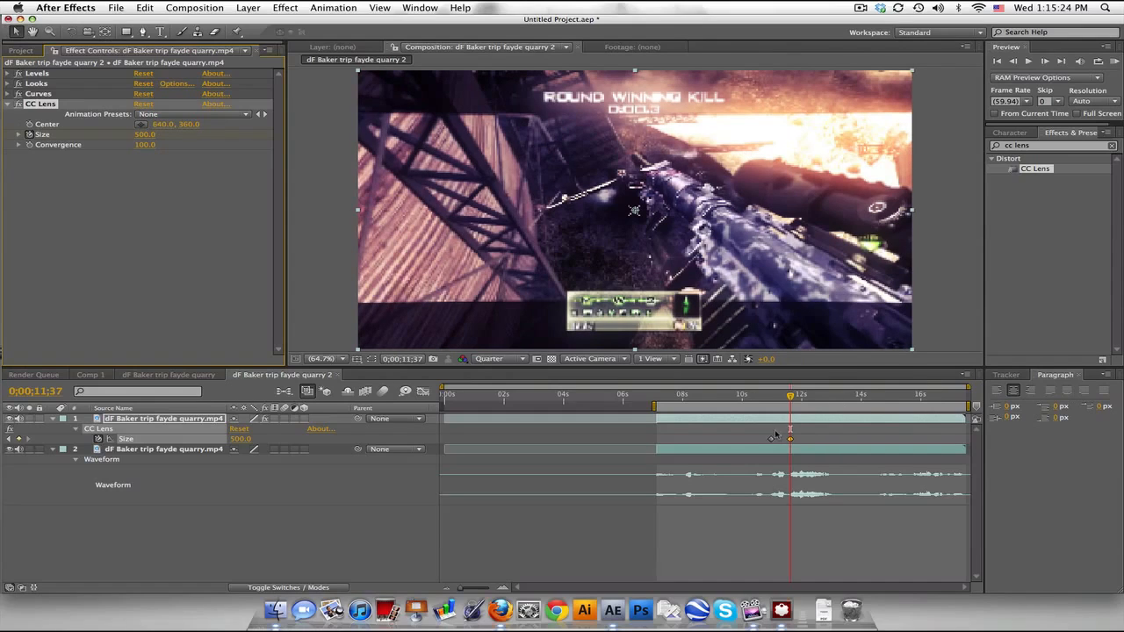
pyautogui.rightClick(791, 440)
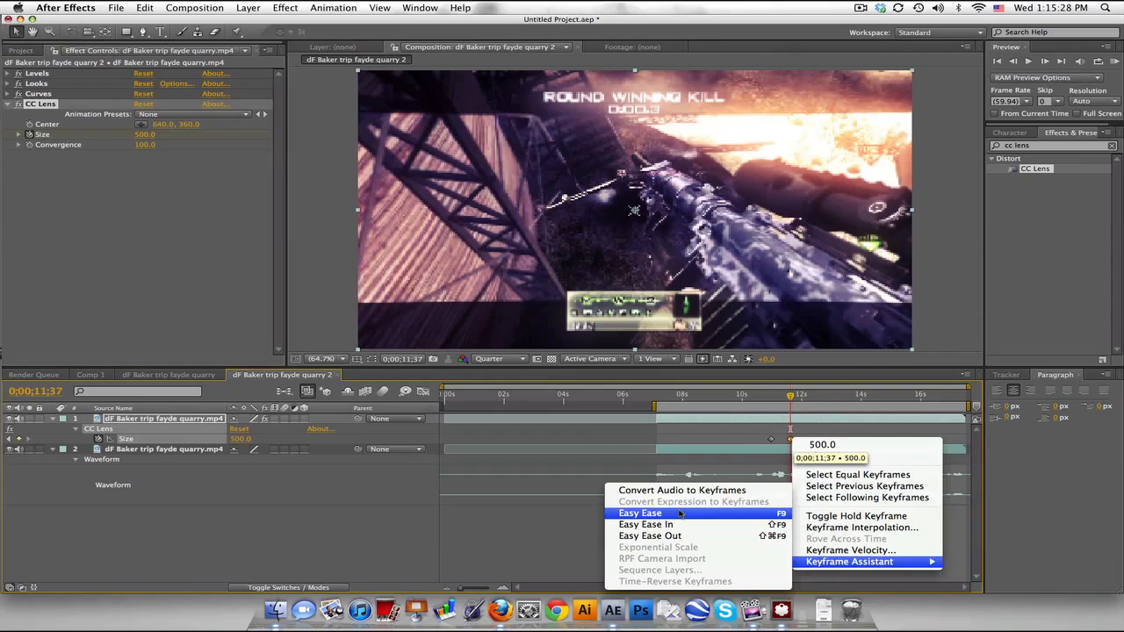
pyautogui.click(640, 513)
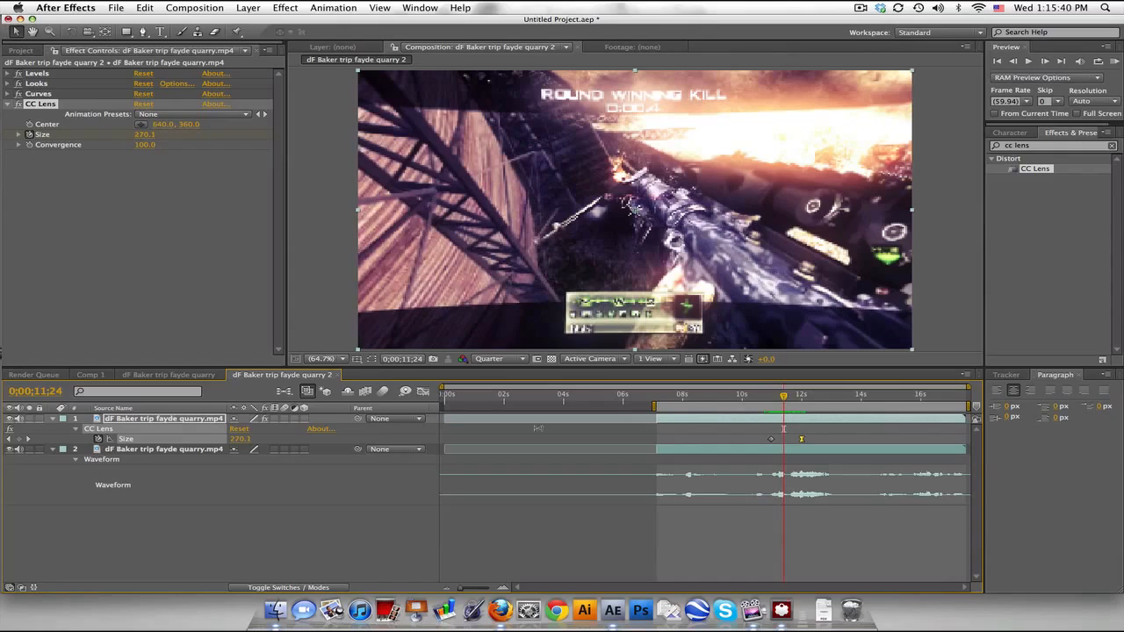
# Step: Apply Twixtor with Input Frame Rate 59.94 and RAM-preview the effects
pyautogui.write('twixtor')
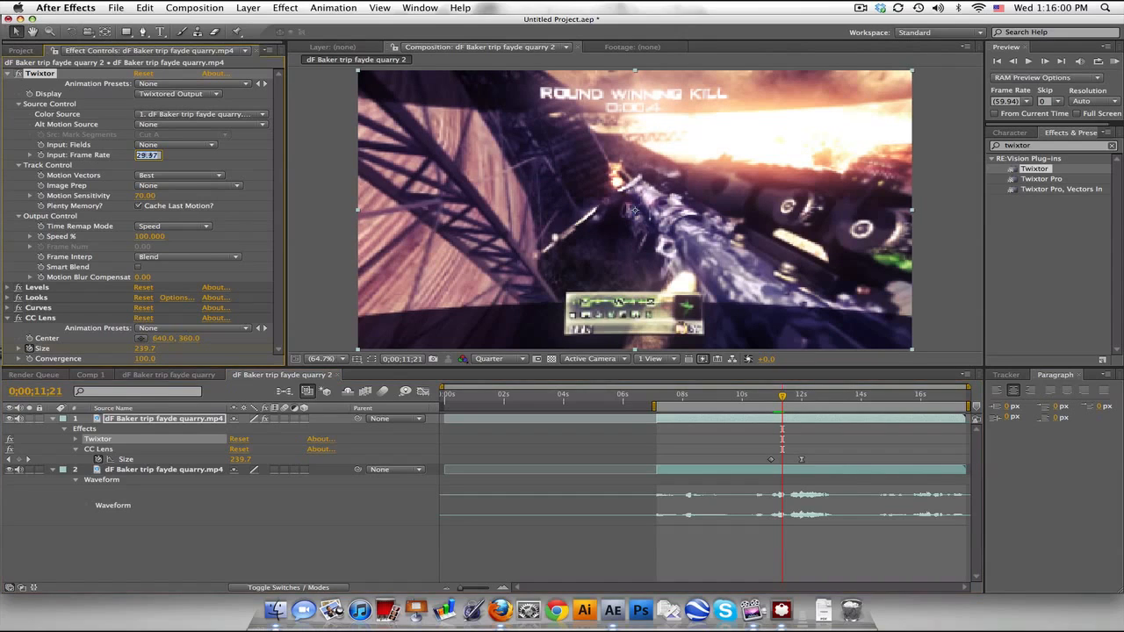
pyautogui.write('59.940')
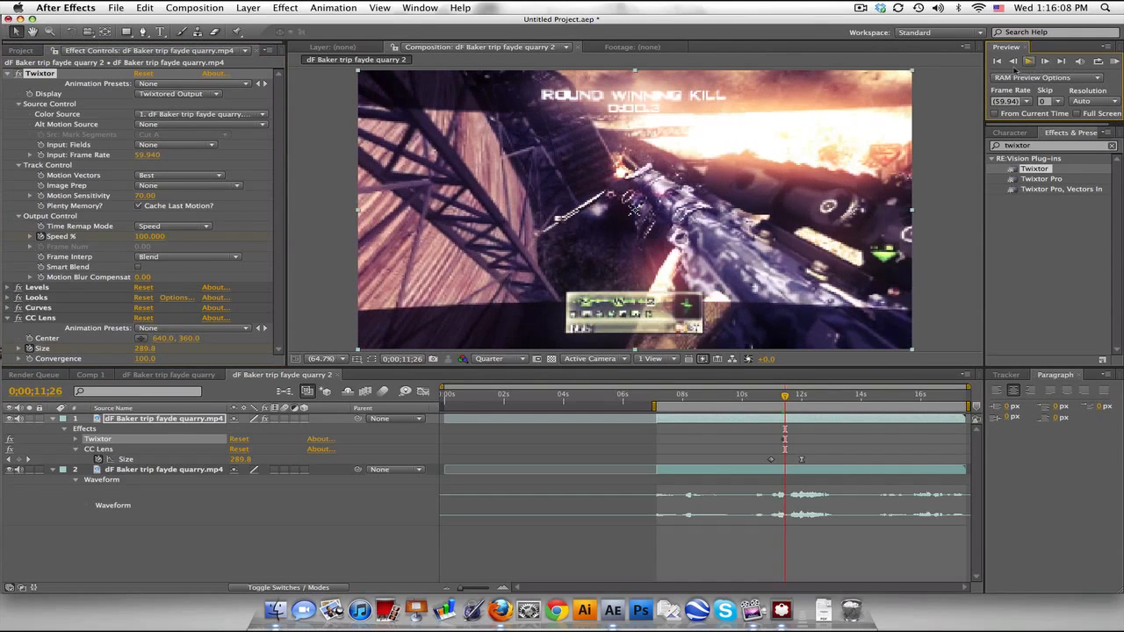
pyautogui.click(148, 236)
pyautogui.write('10.000')
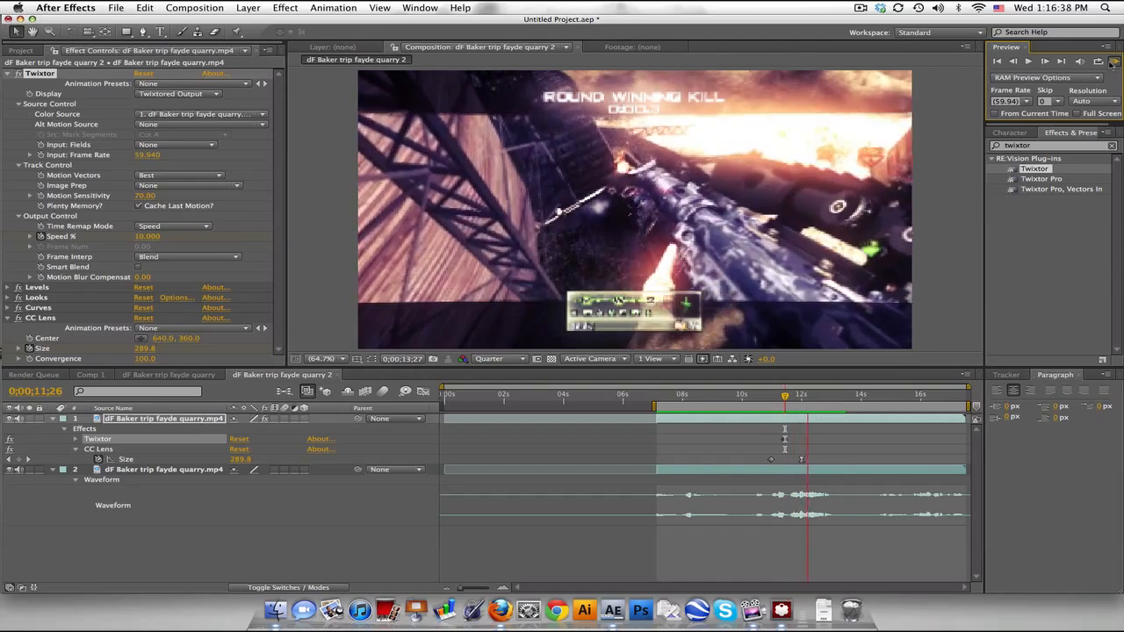
# Step: Rewind the time indicator to just before the gunshot
pyautogui.click(770, 393)
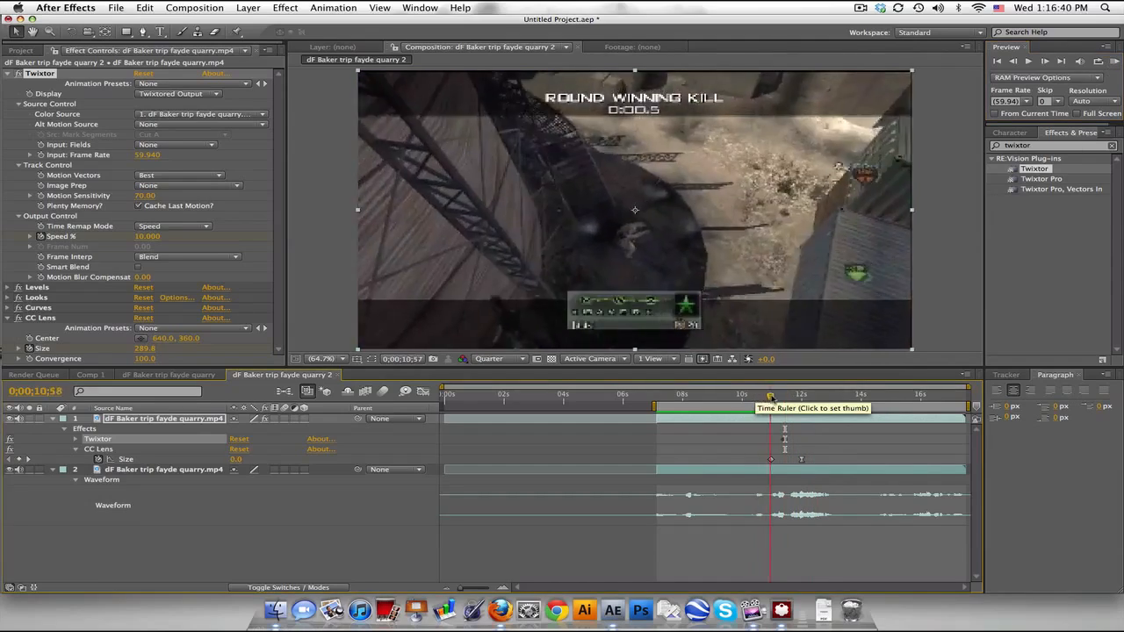